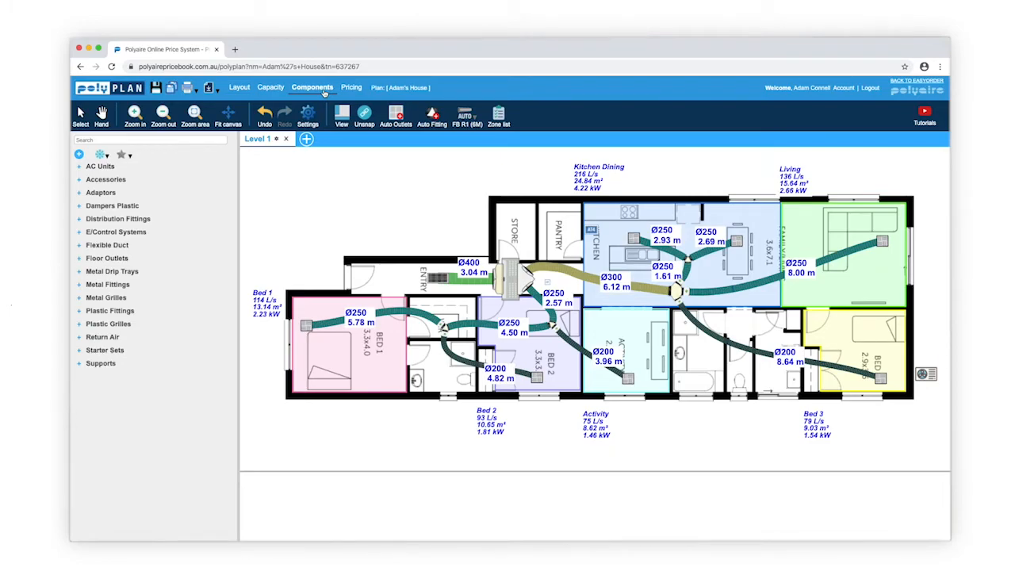
- Remove every existing fitting and duct run so only the outlets and supply unit remain
left_click(105, 349)
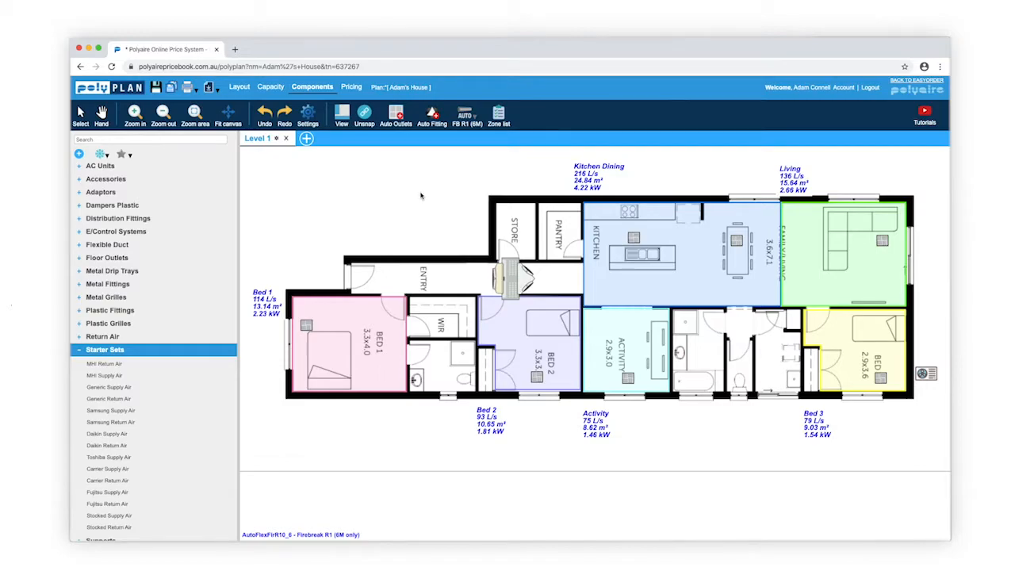
mouse_move(426, 144)
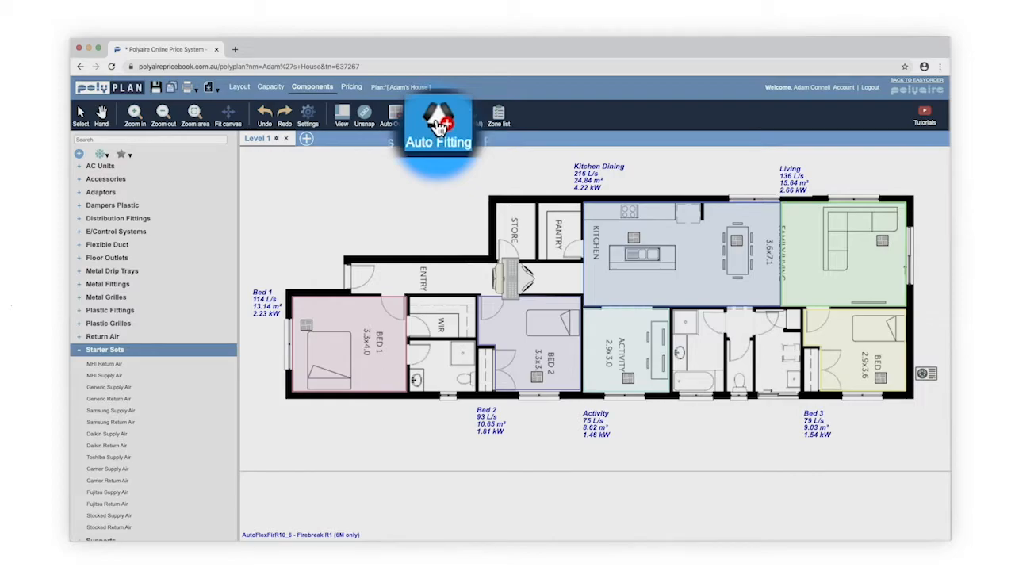
- Place a Y252520 fitting with R1 flex between the Kitchen Dining outlets, giving 2.93 m and 2.69 m Ø250 runs
left_click(432, 115)
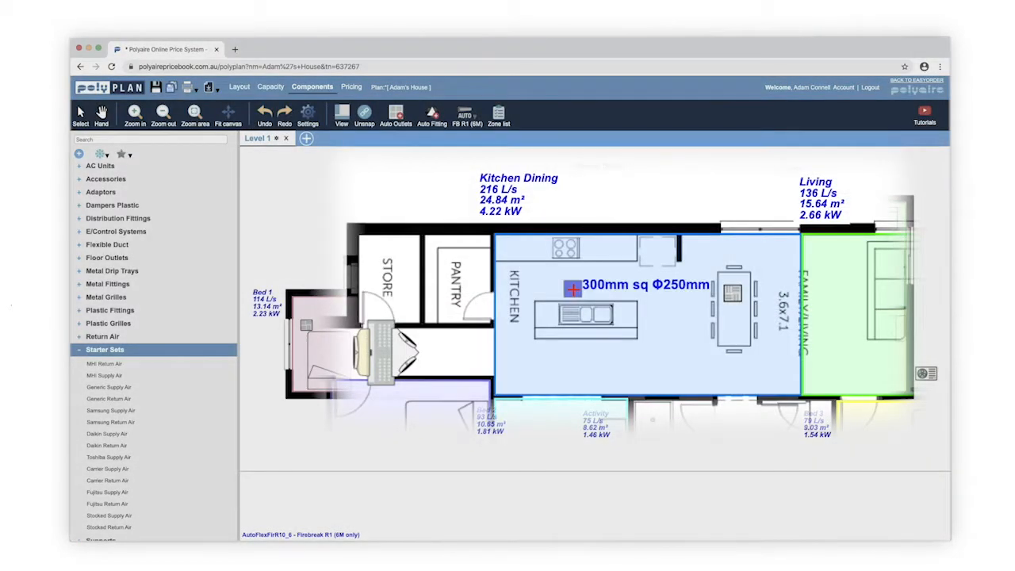
left_click(730, 290)
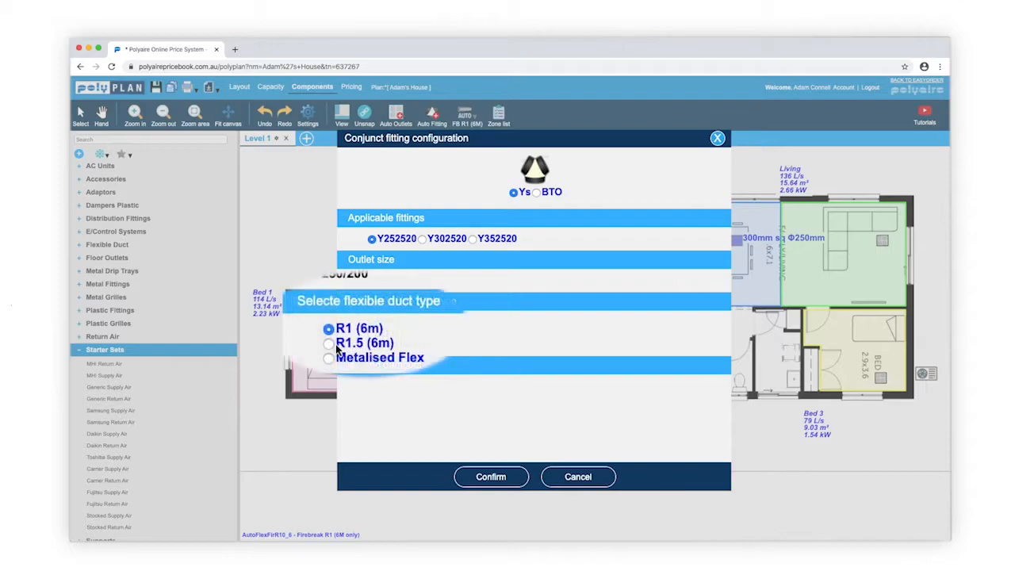
left_click(330, 342)
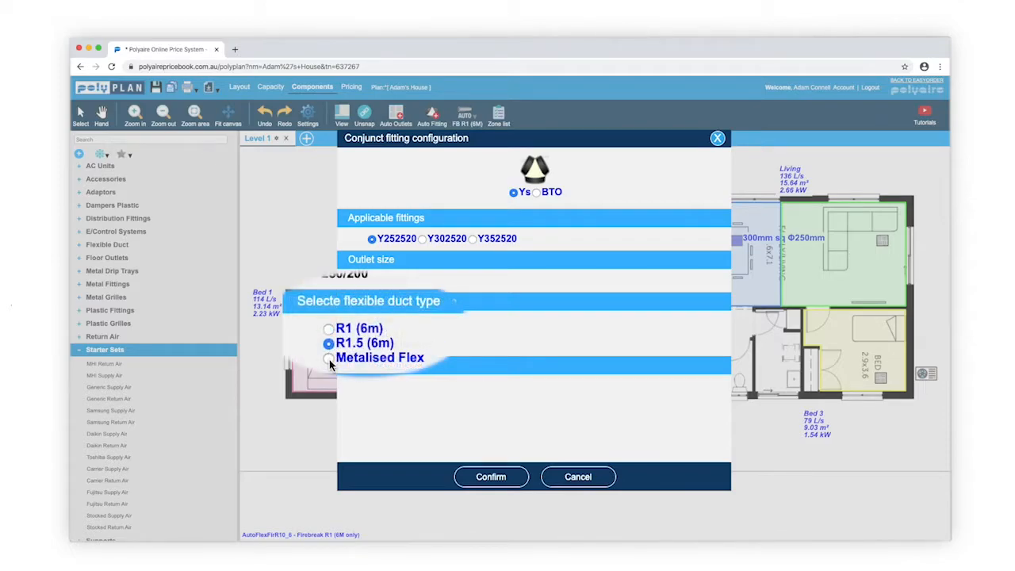
left_click(328, 357)
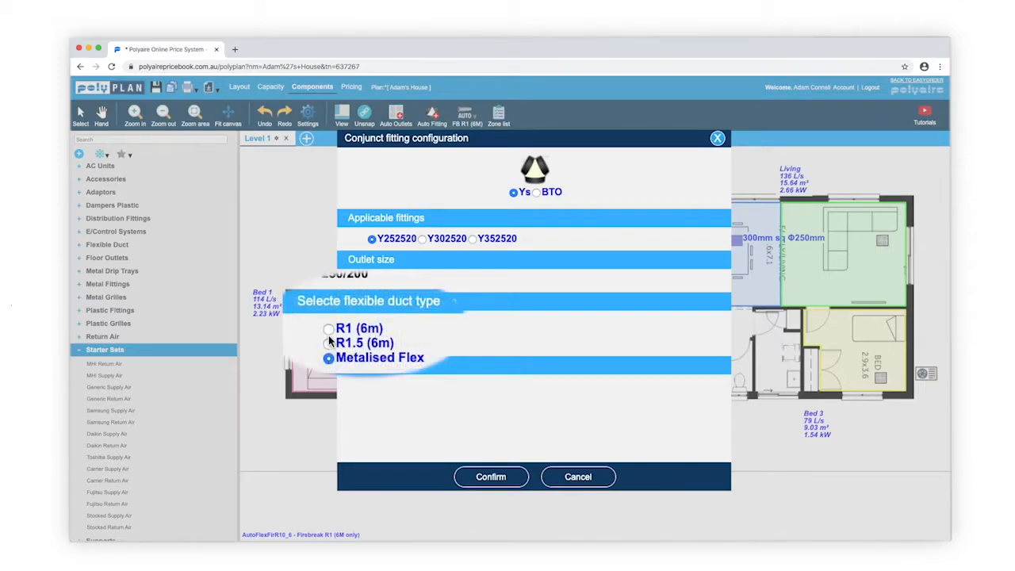
left_click(329, 329)
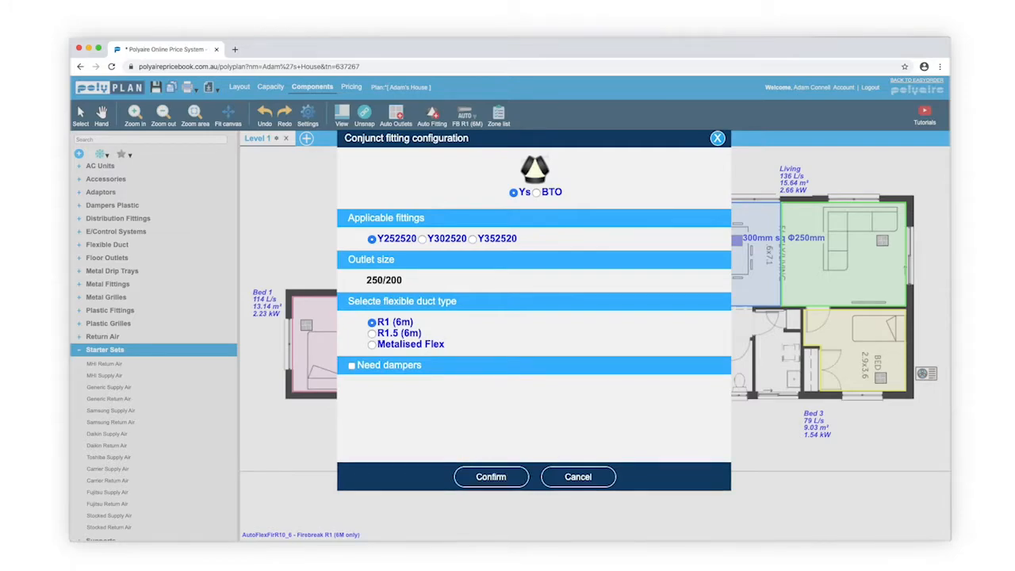
left_click(491, 477)
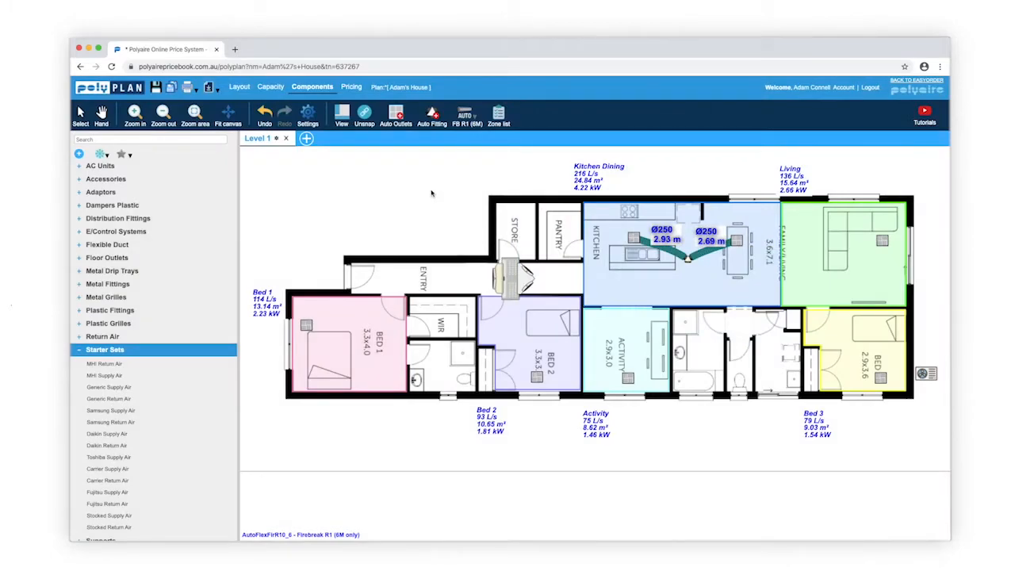
- Place a Y fitting between Bed 1 and Bed 2 with Green 24V dampers, giving Ø250 5.78 m and Ø200 4.82 m runs
left_click(433, 115)
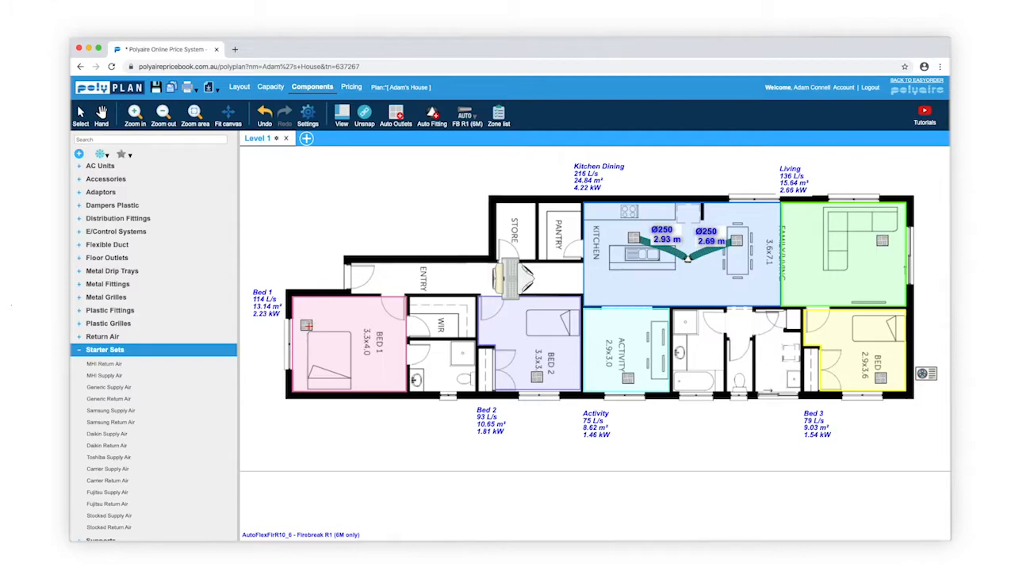
mouse_move(306, 325)
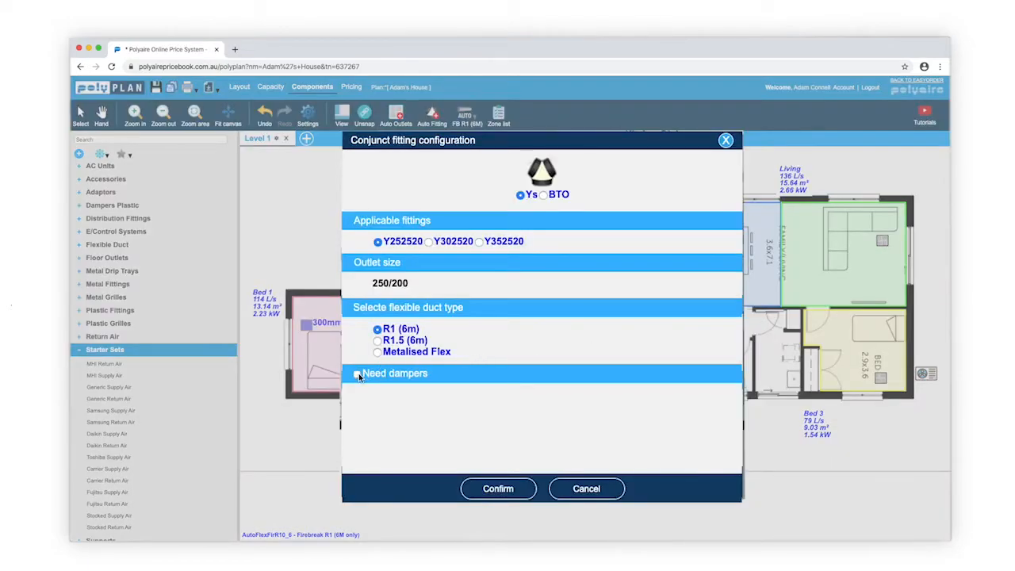
left_click(357, 373)
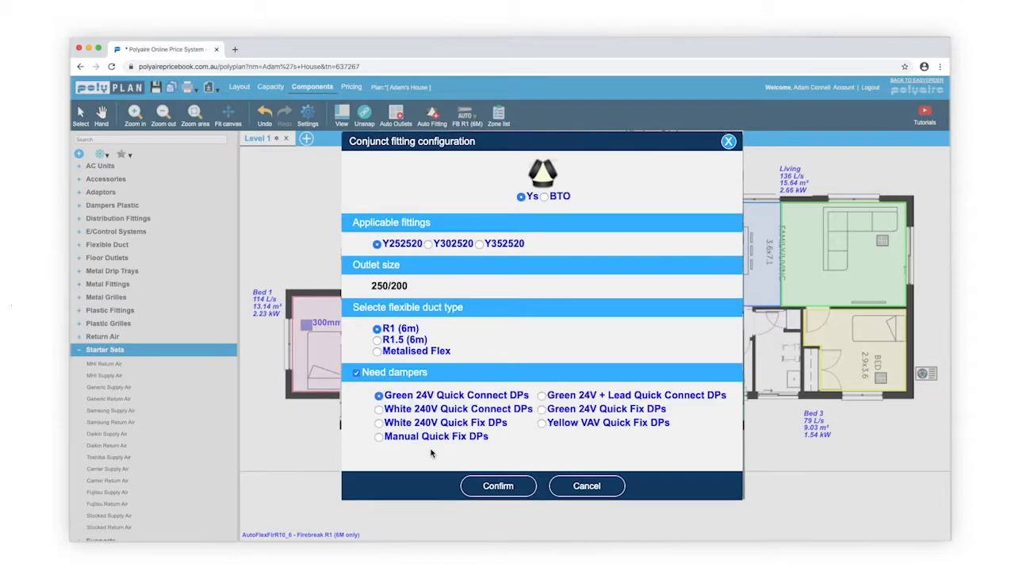
left_click(498, 485)
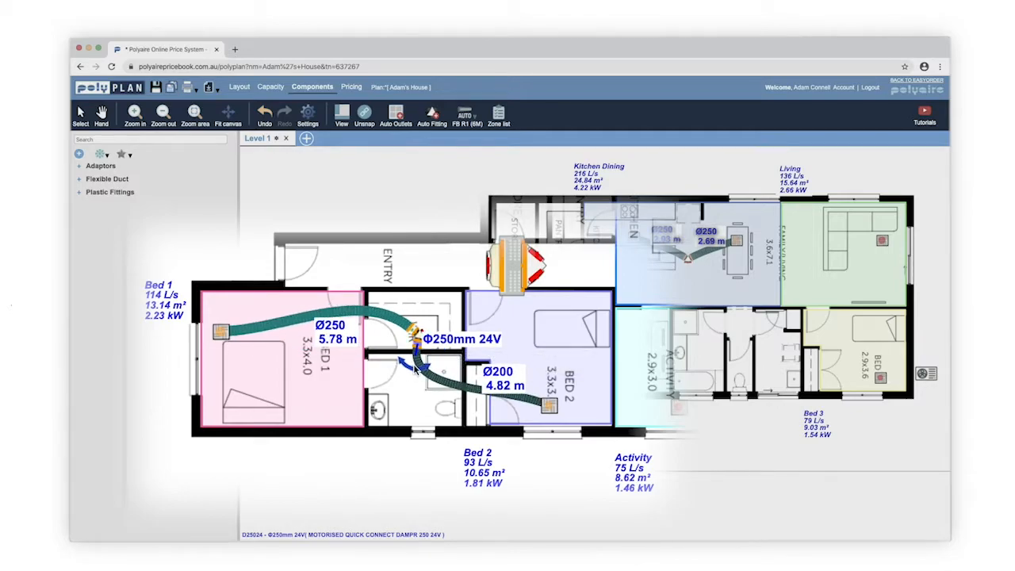
- Place a damped Y252520 fitting feeding Activity with Ø250 4.50 m and Ø200 3.96 m runs
left_click(431, 113)
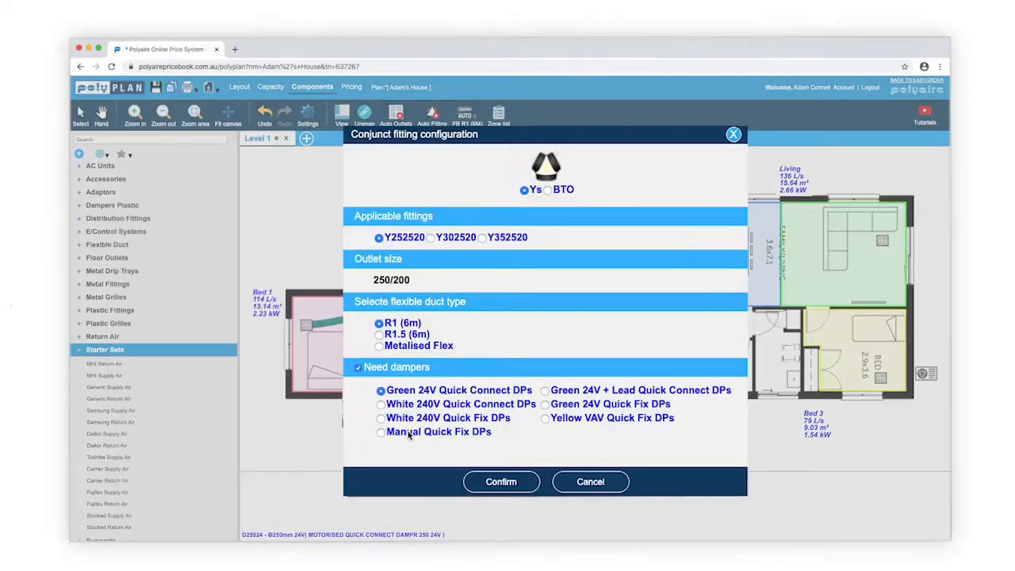
left_click(502, 482)
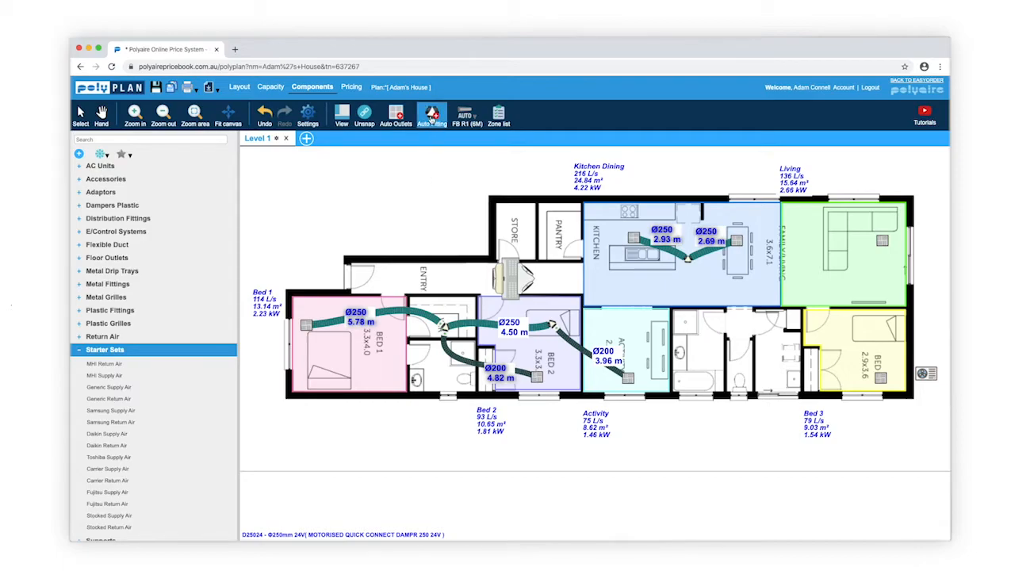
- Place a DBTO DB30252520 fitting with Green 24V dampers serving Living and Bed 3
left_click(431, 115)
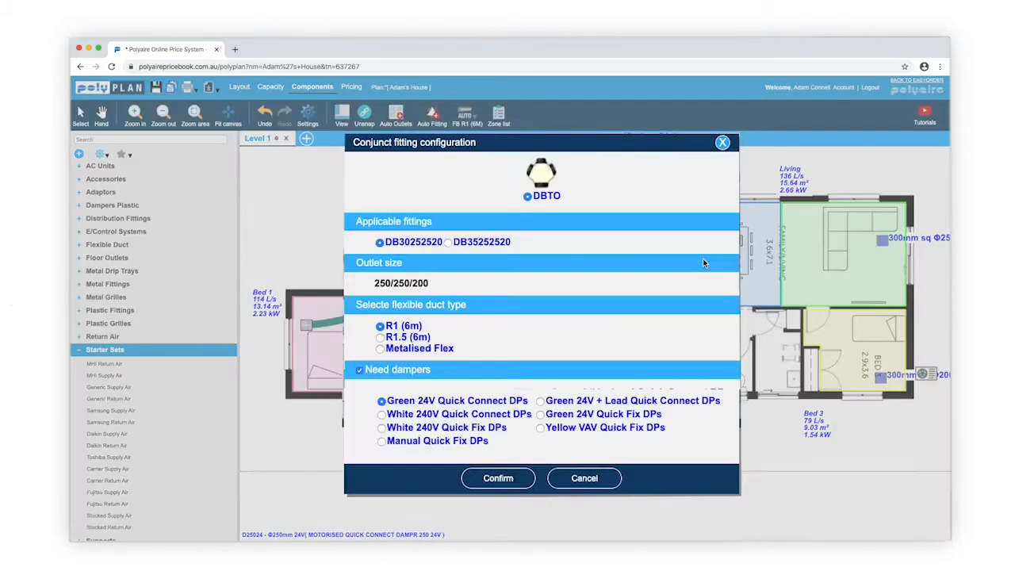
mouse_move(577, 211)
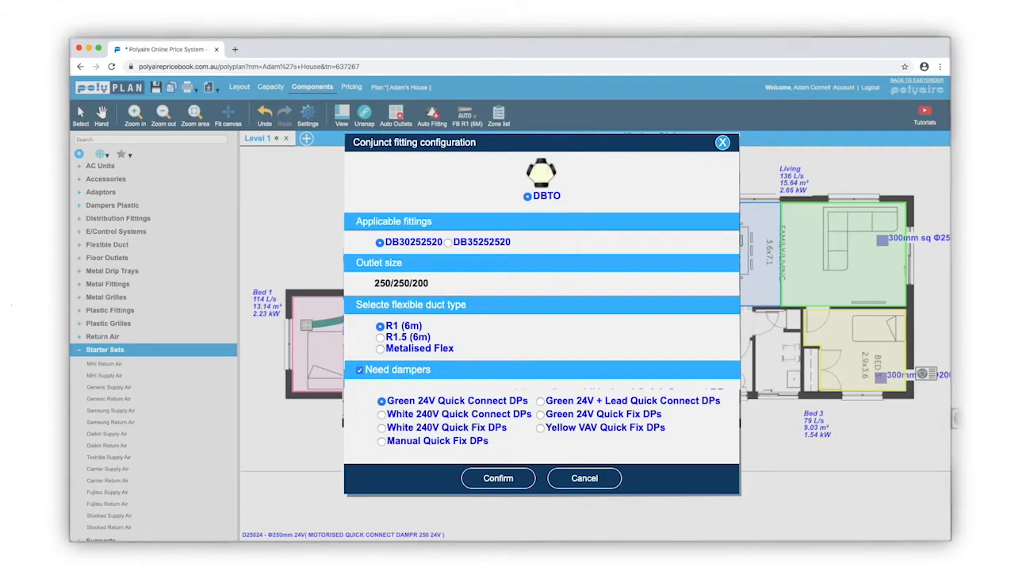
left_click(498, 478)
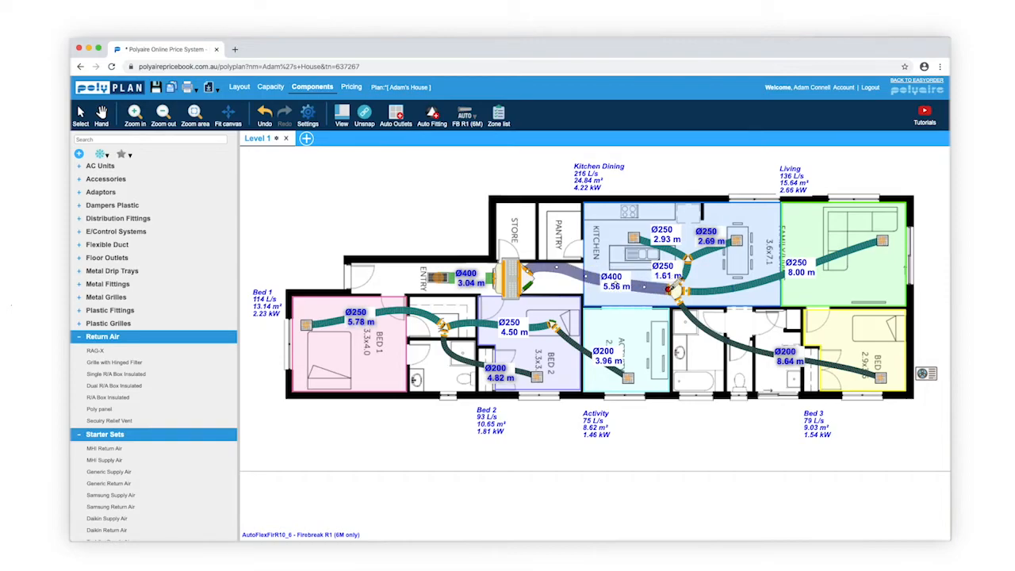
- Select the Ø200 Bed 3 duct run to begin reshaping its path
left_click(468, 115)
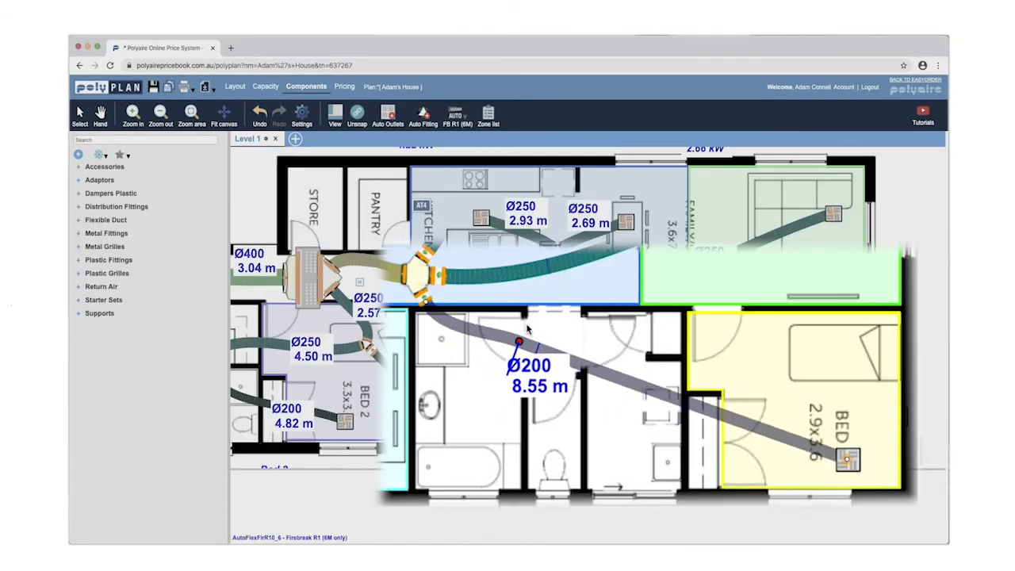
- Bend the Bed 3 duct's midpoint up along the hallway, lengthening it to 8.88 m
left_click_drag(520, 341, 599, 308)
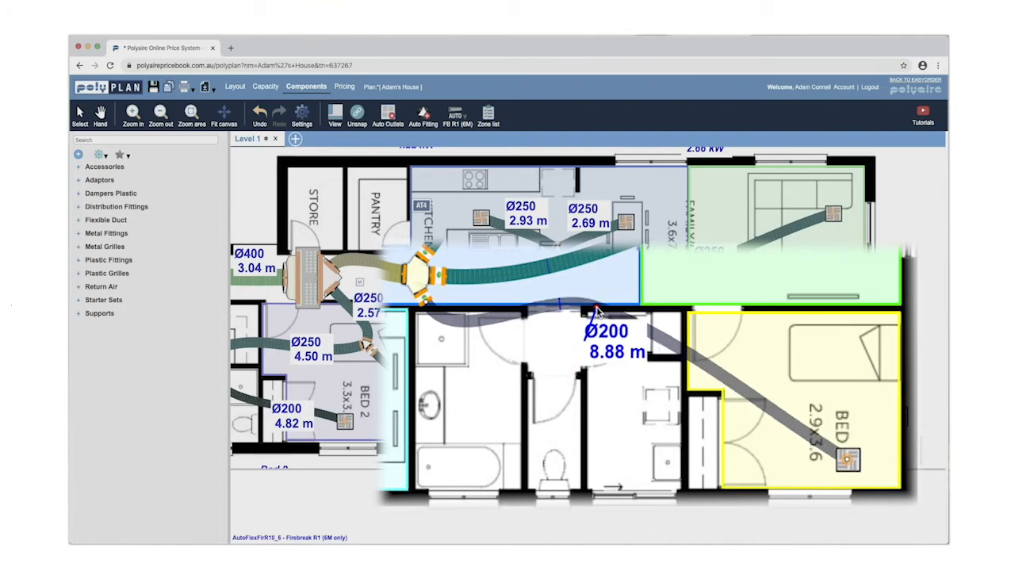